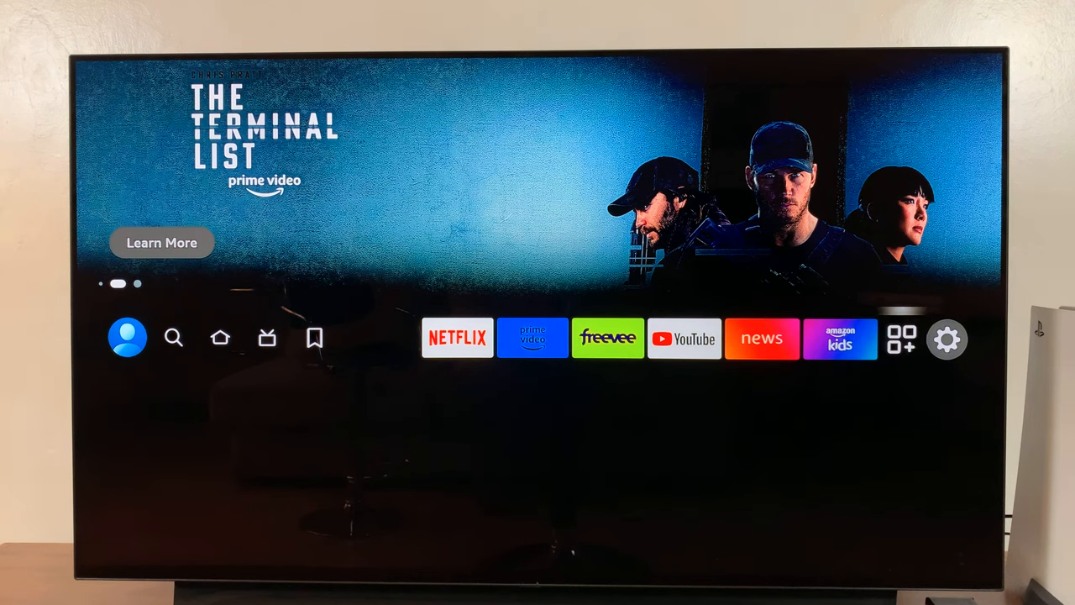
Open the Fire TV settings menu from the home screen via the gear icon
{"action": "left_click", "coordinate": [947, 338]}
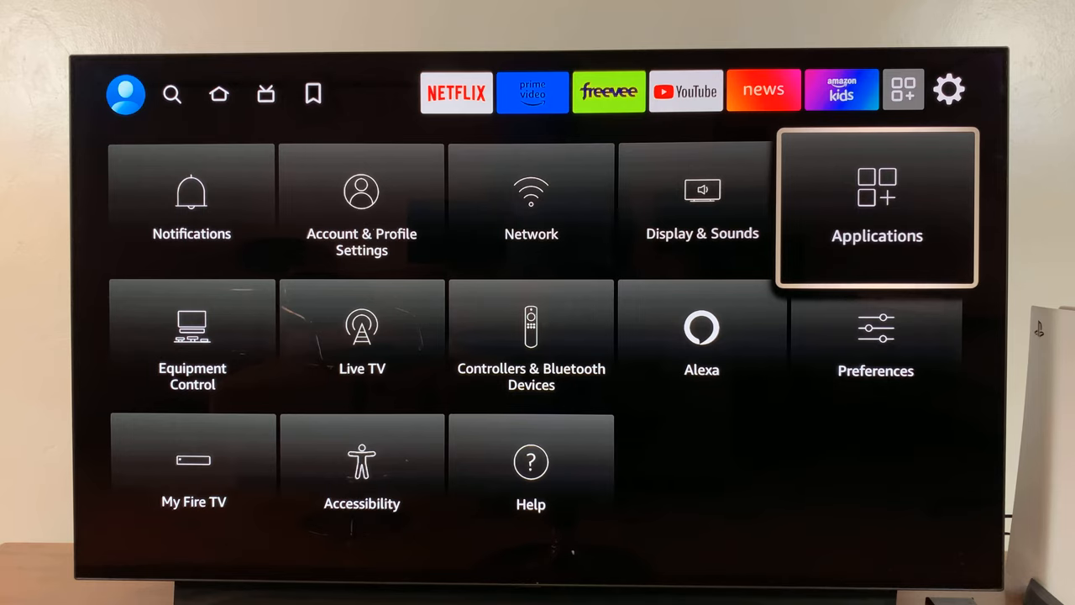
Open Applications and show the alphabetical list of installed applications
{"action": "left_click", "coordinate": [876, 205]}
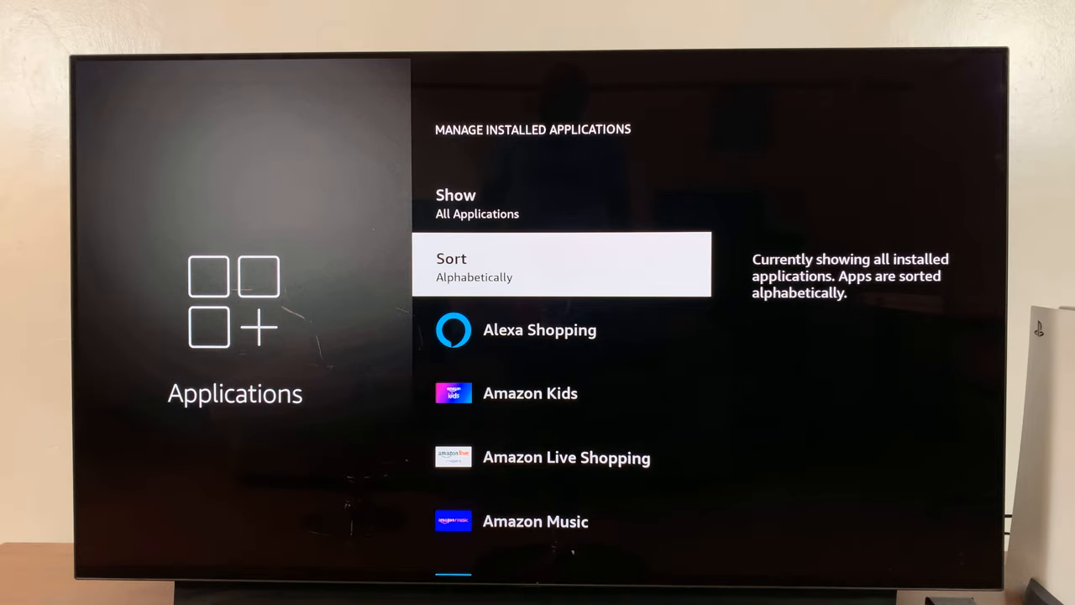
{"action": "scroll", "scroll_direction": "down", "scroll_amount": 3}
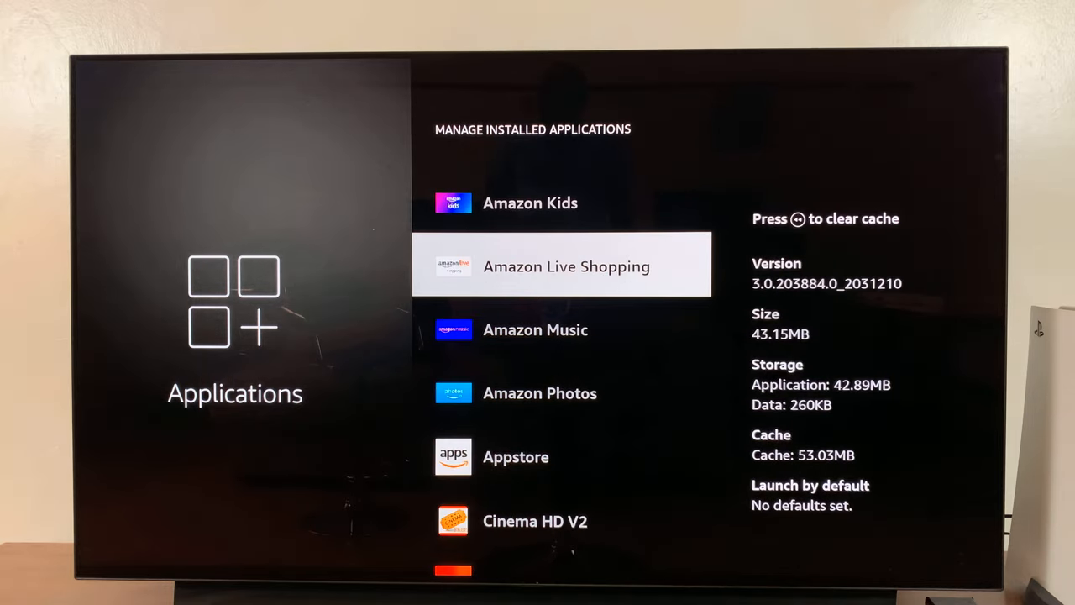
{"action": "scroll", "scroll_direction": "down", "scroll_amount": 3}
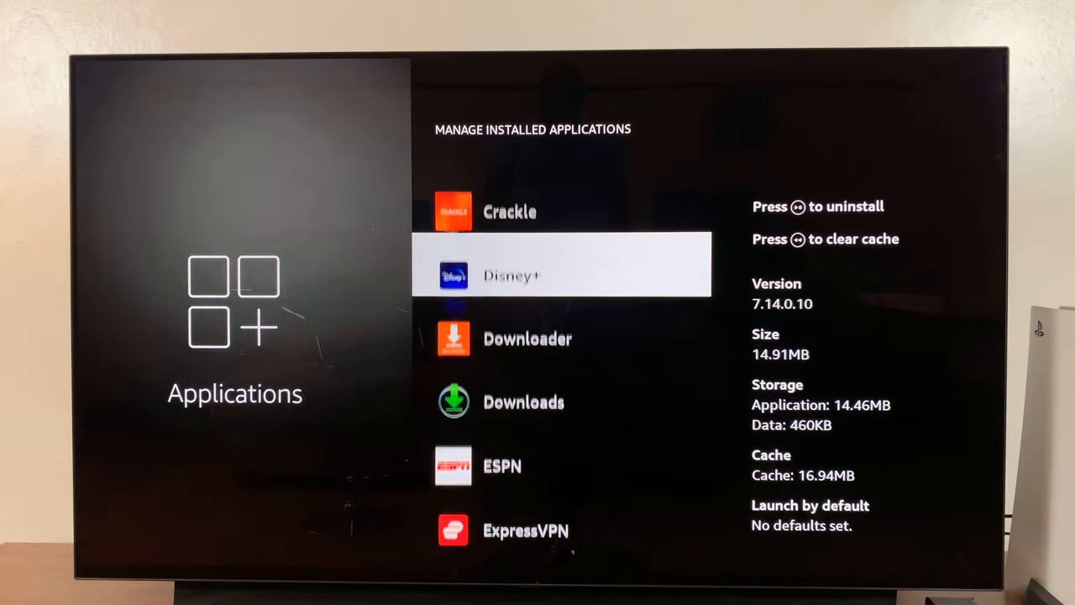
{"action": "scroll", "scroll_direction": "down", "scroll_amount": 3}
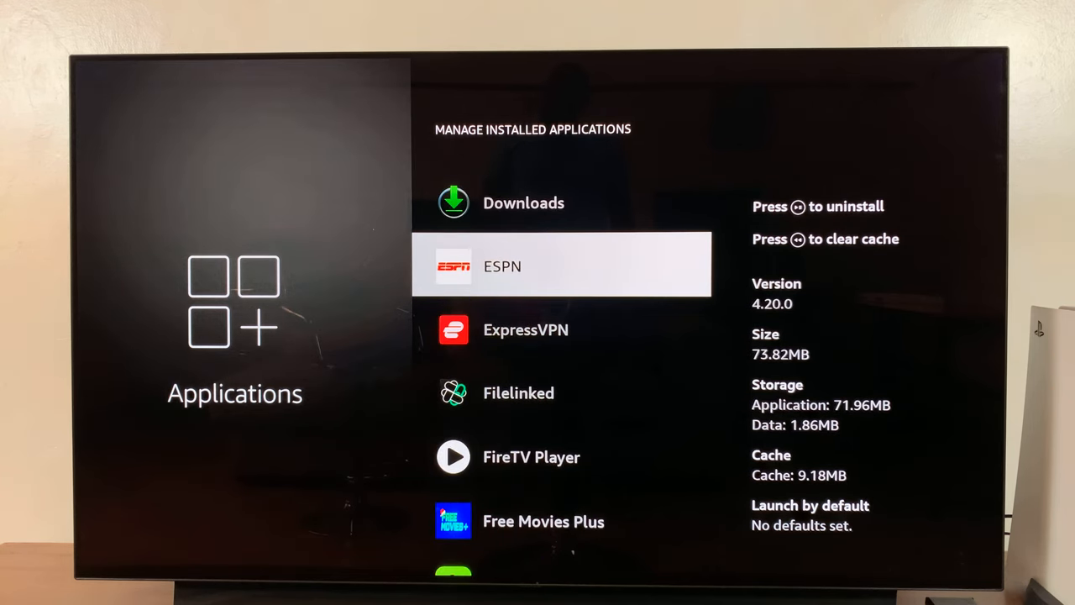
Clear ESPN's cache, dropping it from 9.18MB to 0.00B
{"action": "left_click", "coordinate": [501, 265]}
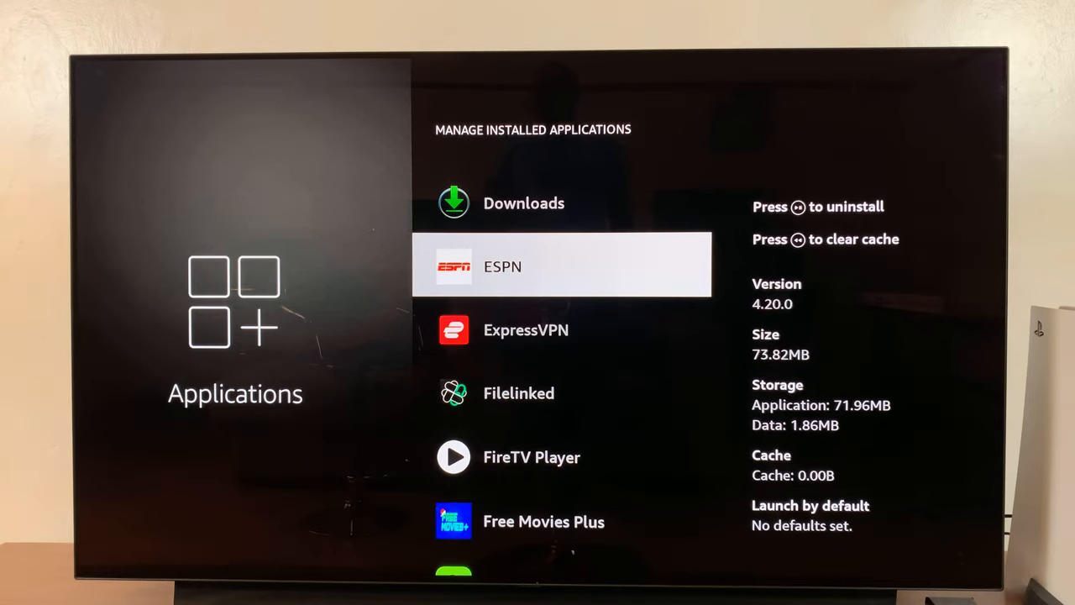
Scroll to Netflix and clear its cache from 23.42MB to 0.00B
{"action": "scroll", "scroll_direction": "down", "scroll_amount": 3}
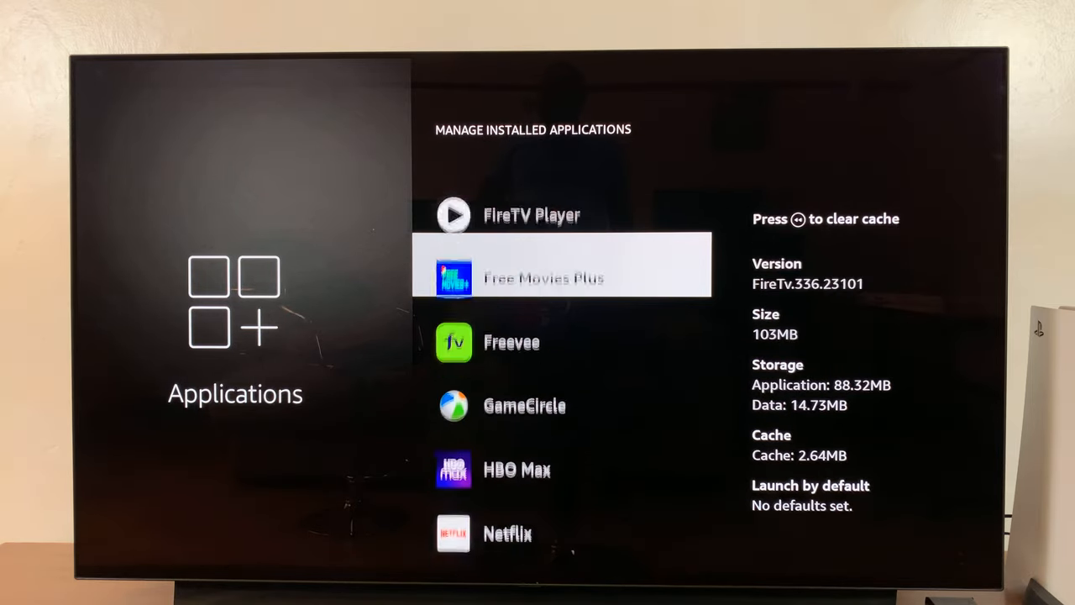
{"action": "scroll", "scroll_direction": "down", "scroll_amount": 3}
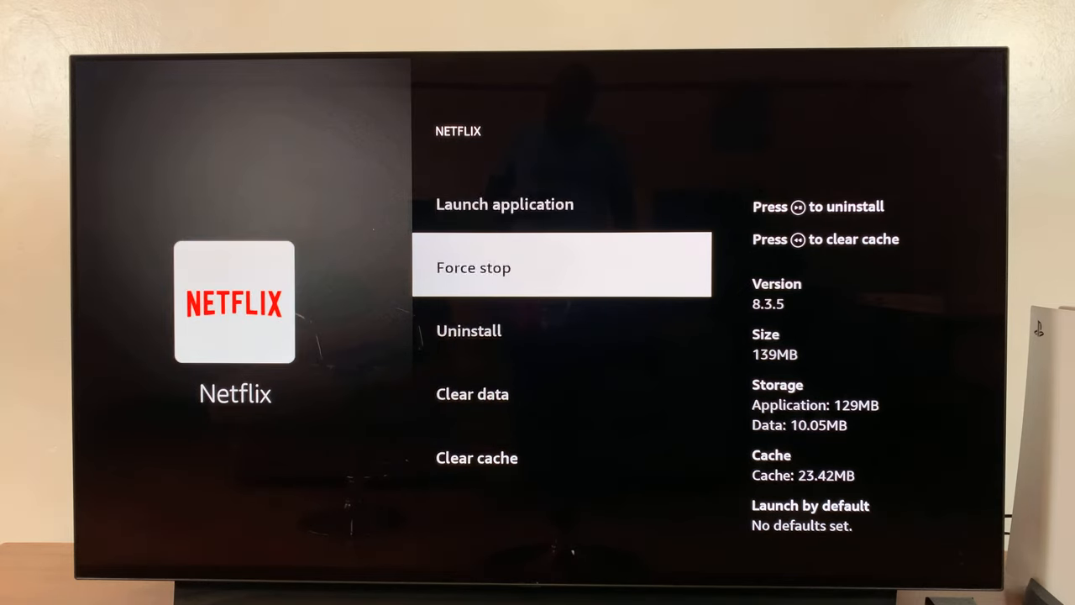
{"action": "scroll", "scroll_direction": "down", "scroll_amount": 3}
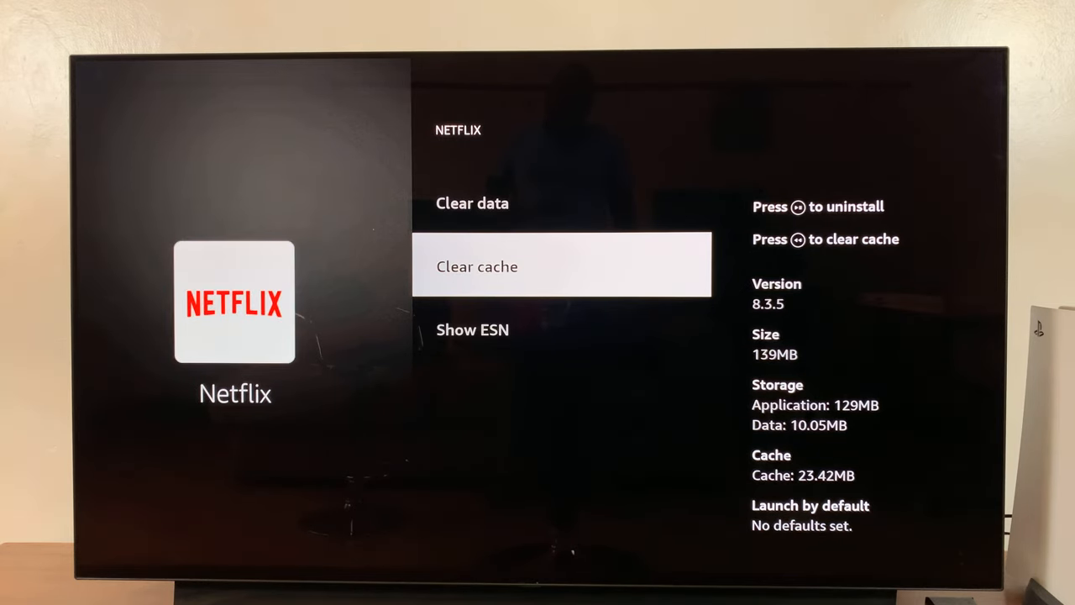
{"action": "left_click", "coordinate": [560, 266]}
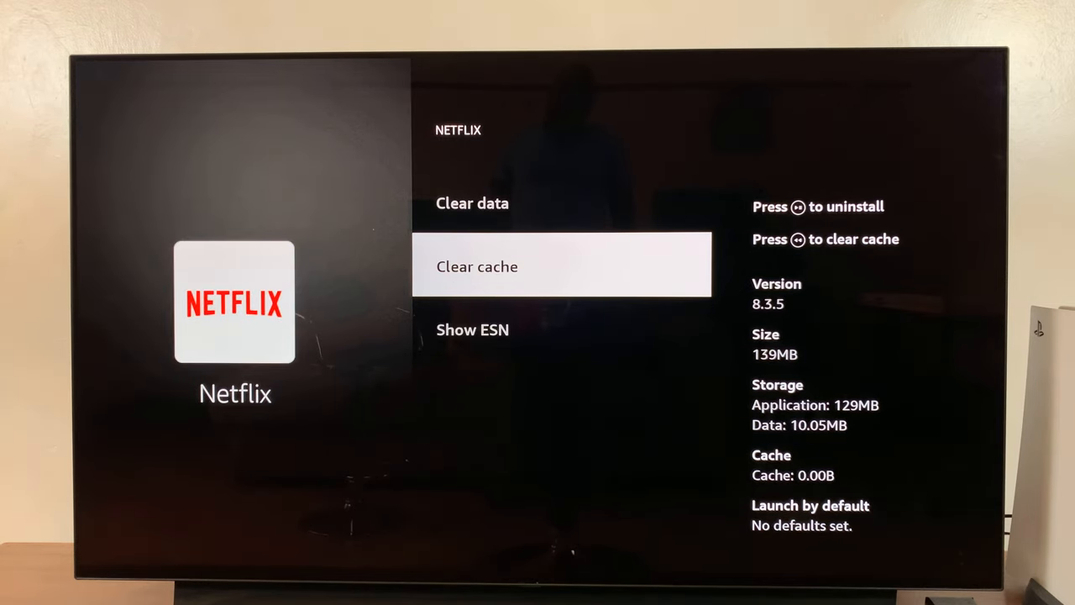